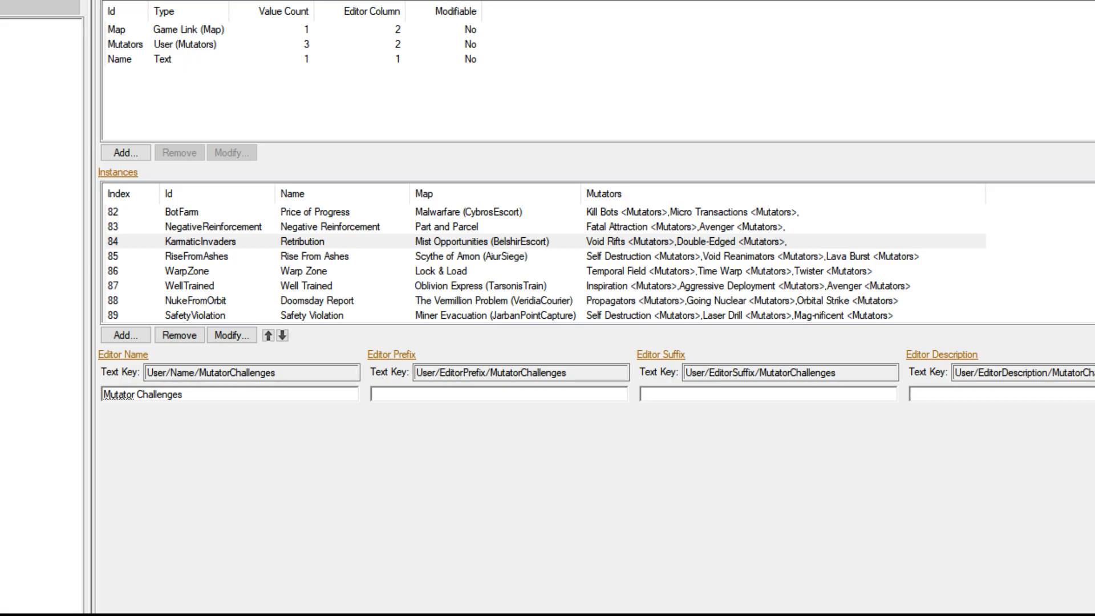
pyautogui.moveTo(1032, 591)
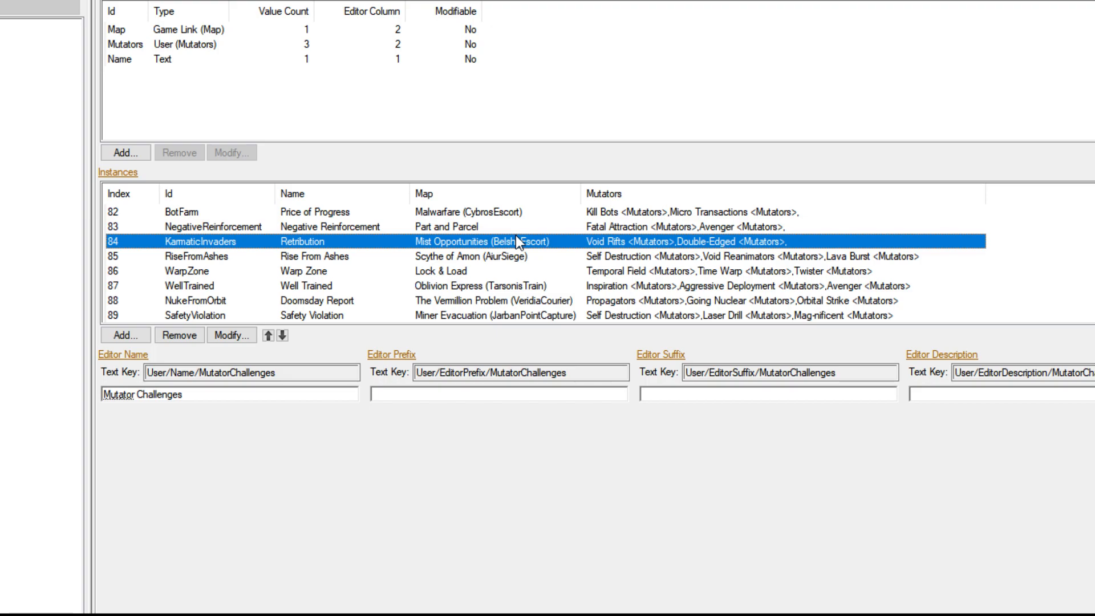
# Review the Safety Violation and Overclocked weekly mutations in the Instances list.
pyautogui.click(196, 255)
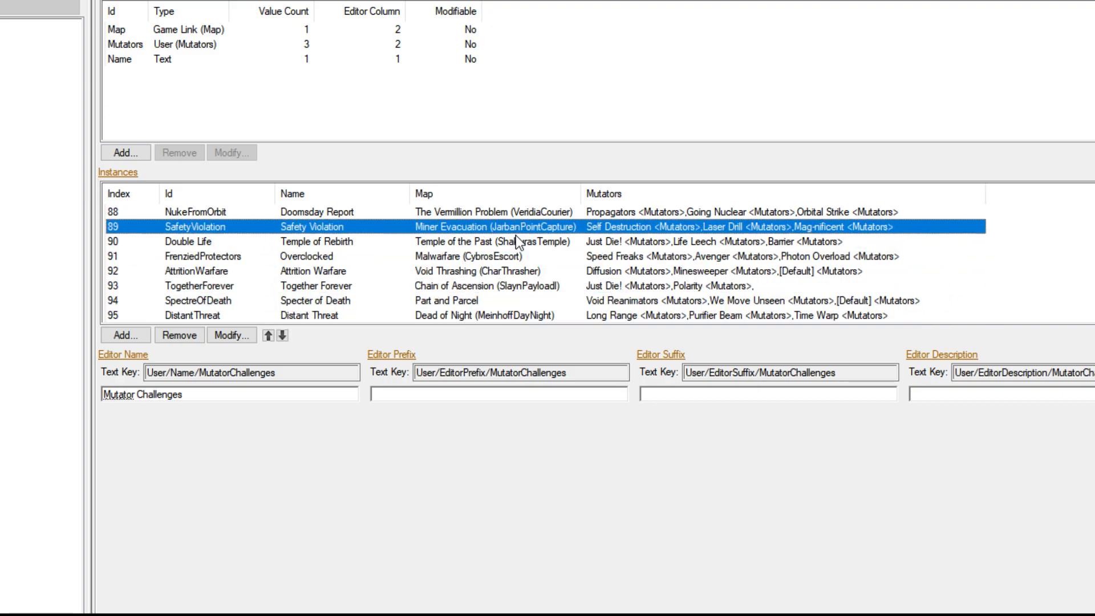
pyautogui.scroll(3)
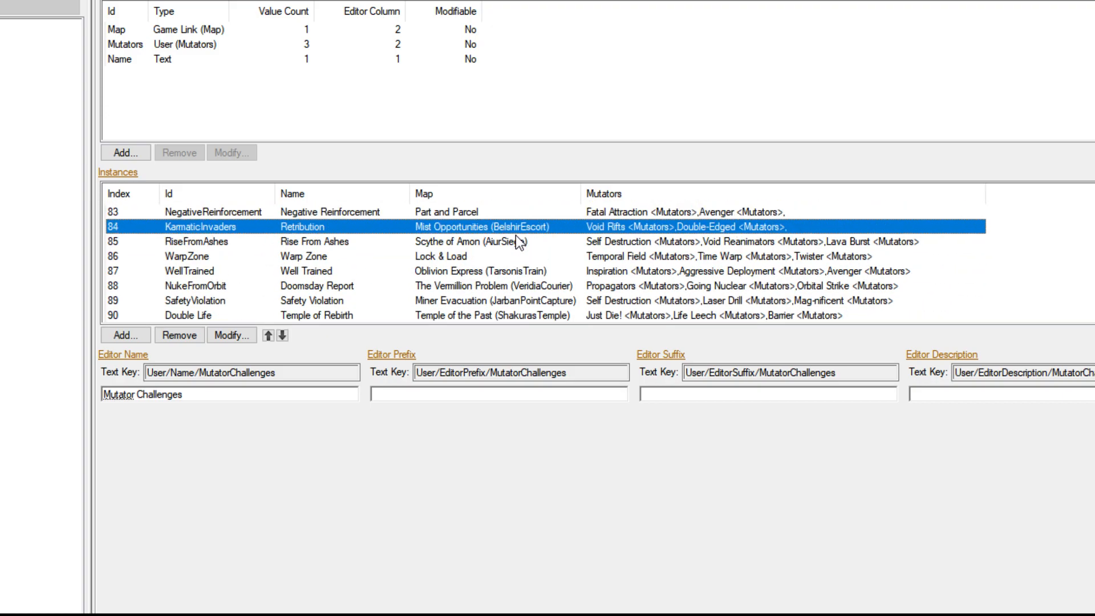
pyautogui.click(125, 335)
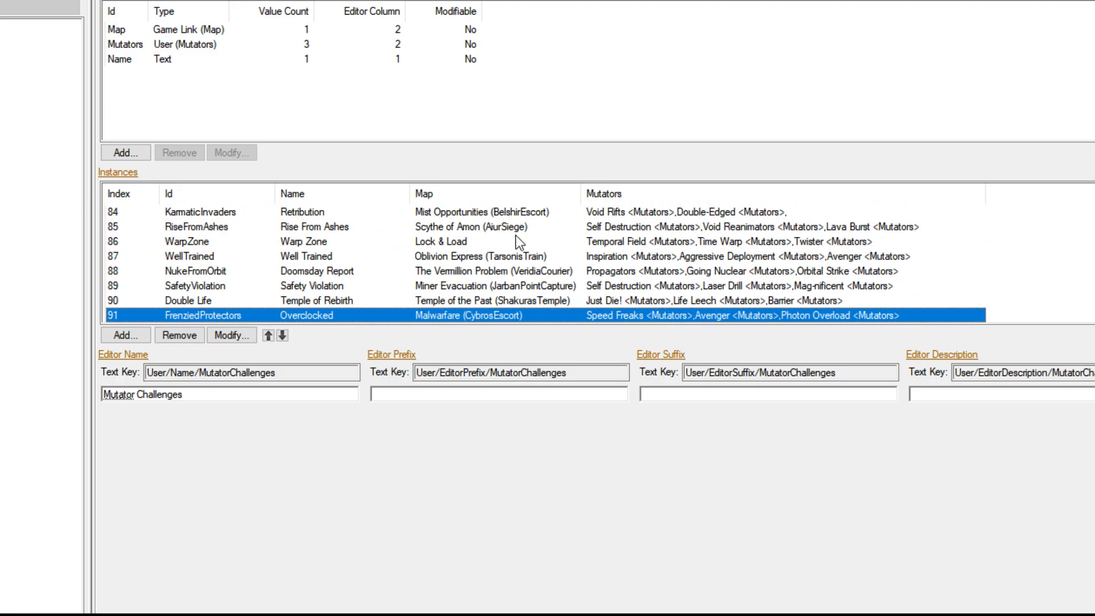
# Scroll the Instances list back up toward Negative Reinforcement.
pyautogui.scroll(-3)
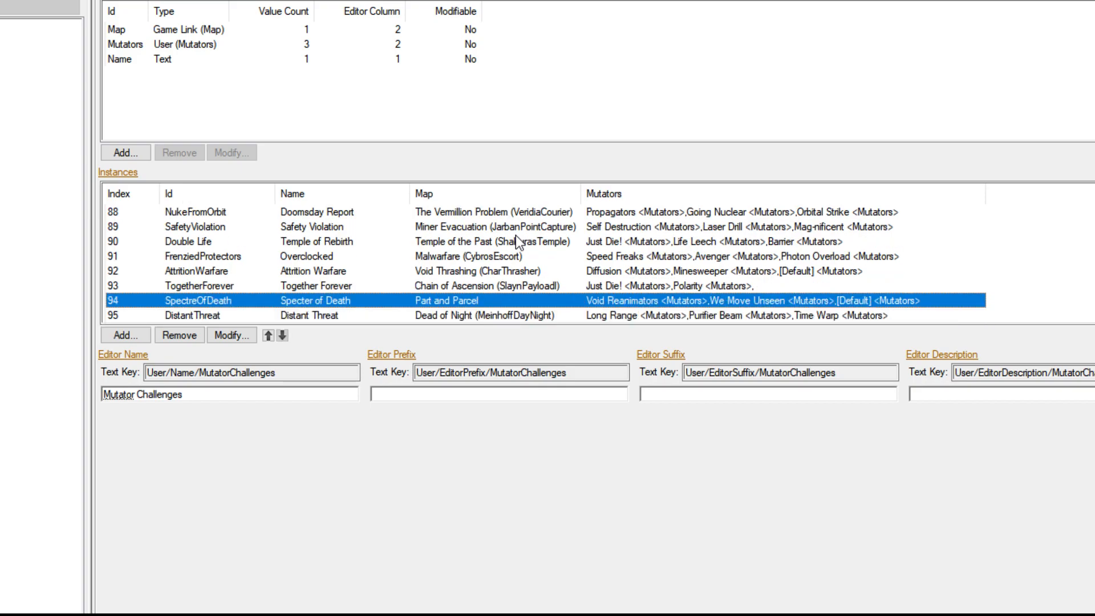
pyautogui.scroll(3)
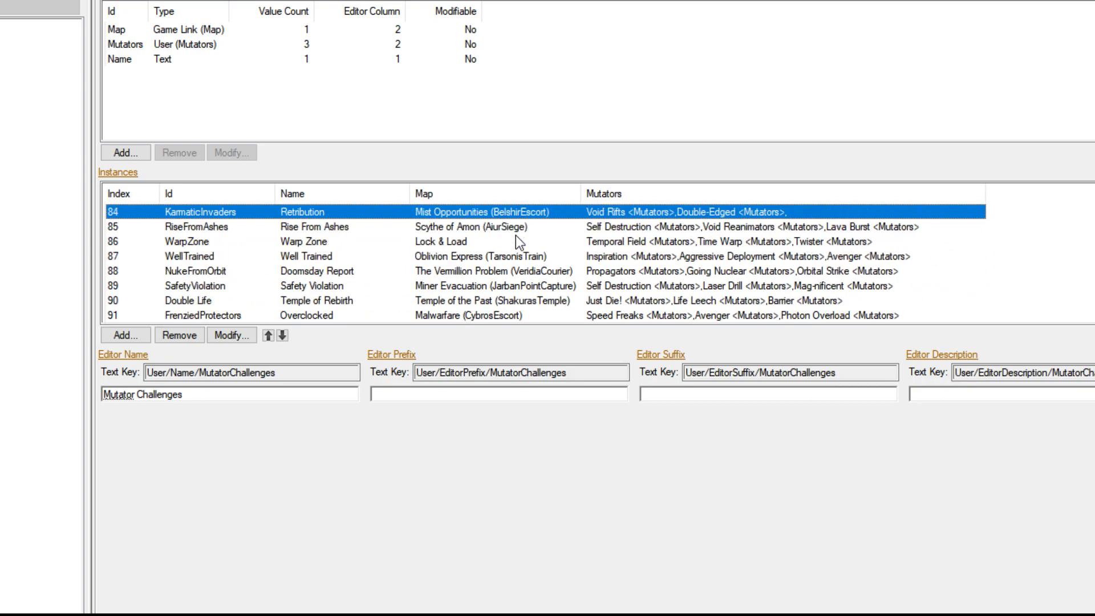
pyautogui.scroll(3)
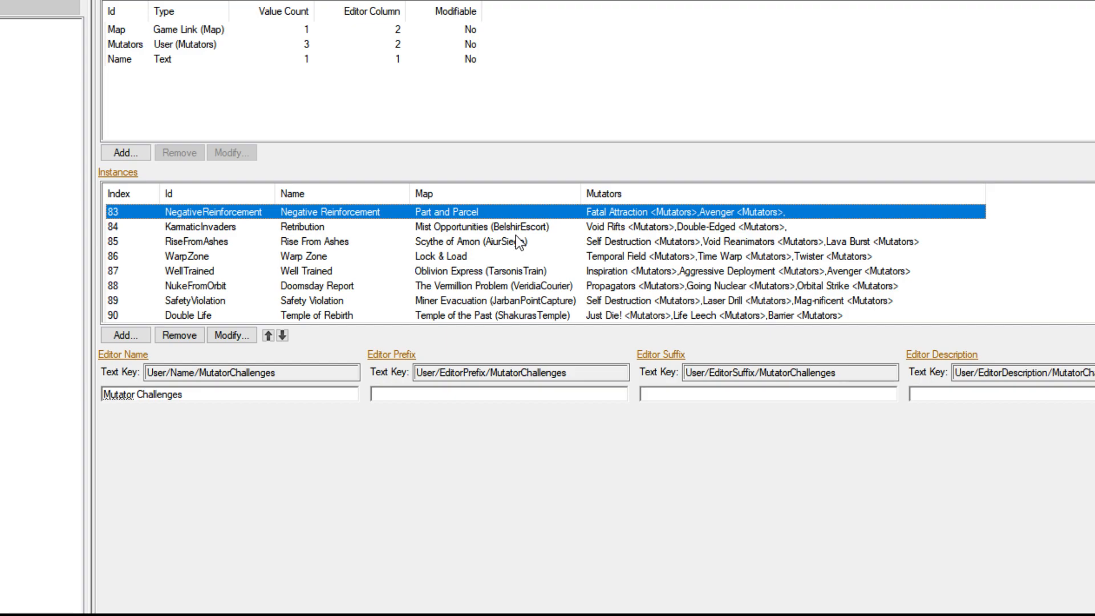
pyautogui.scroll(3)
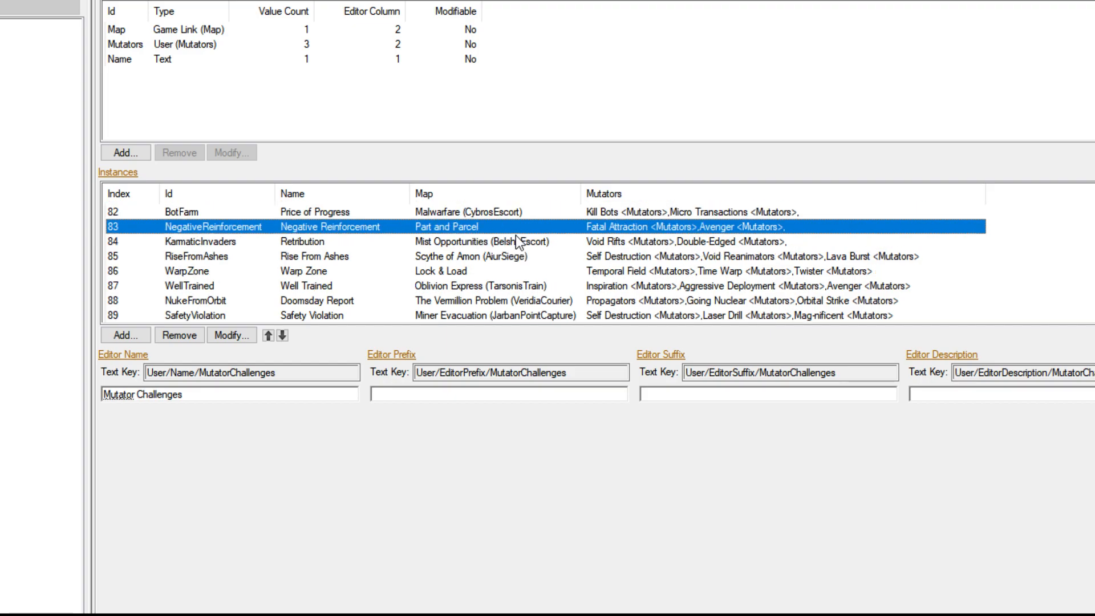
# Step through Cold Adaptation and Negative Reinforcement, landing on Retribution (Mist Opportunities).
pyautogui.scroll(3)
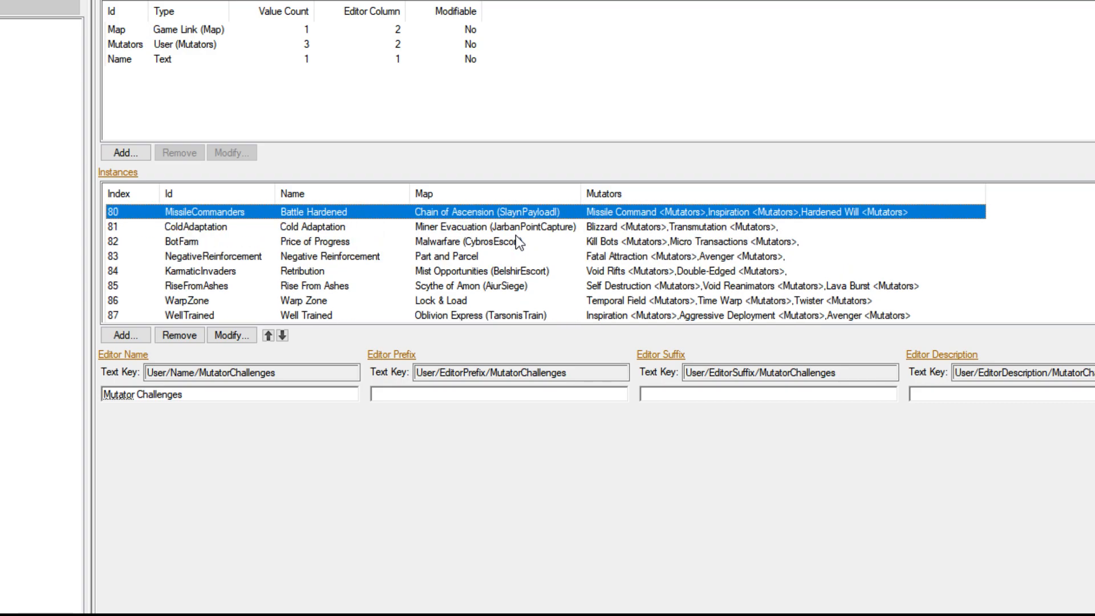
pyautogui.scroll(3)
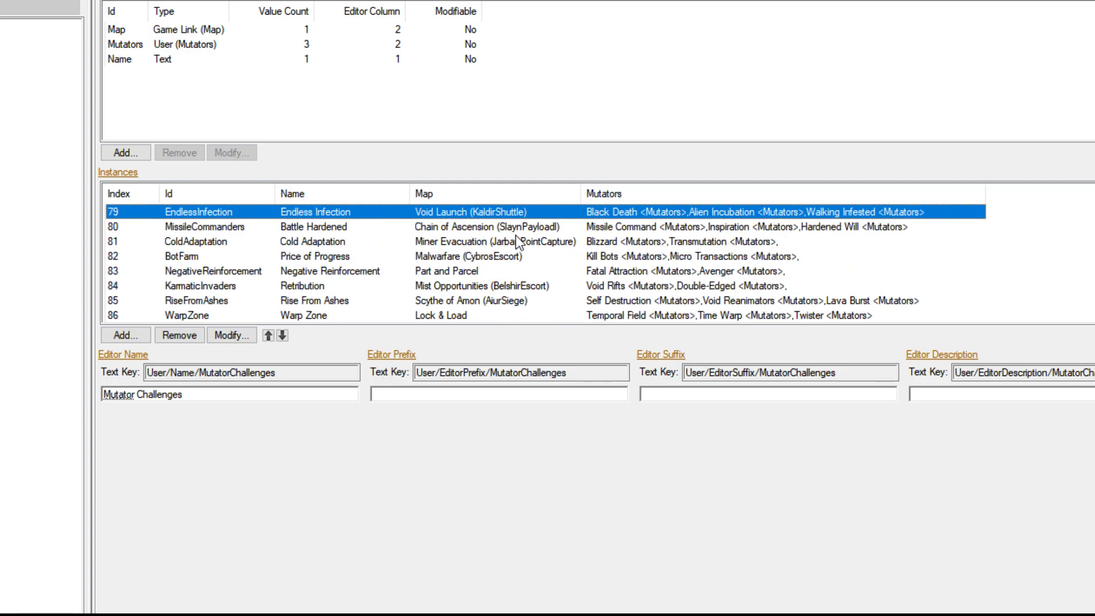
pyautogui.click(280, 241)
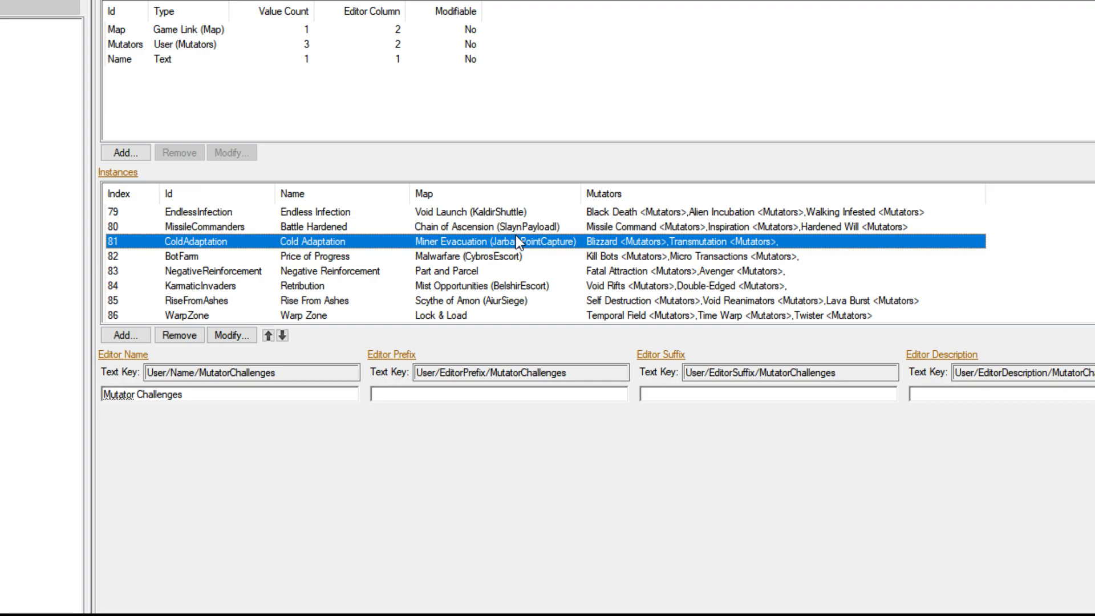
pyautogui.click(213, 271)
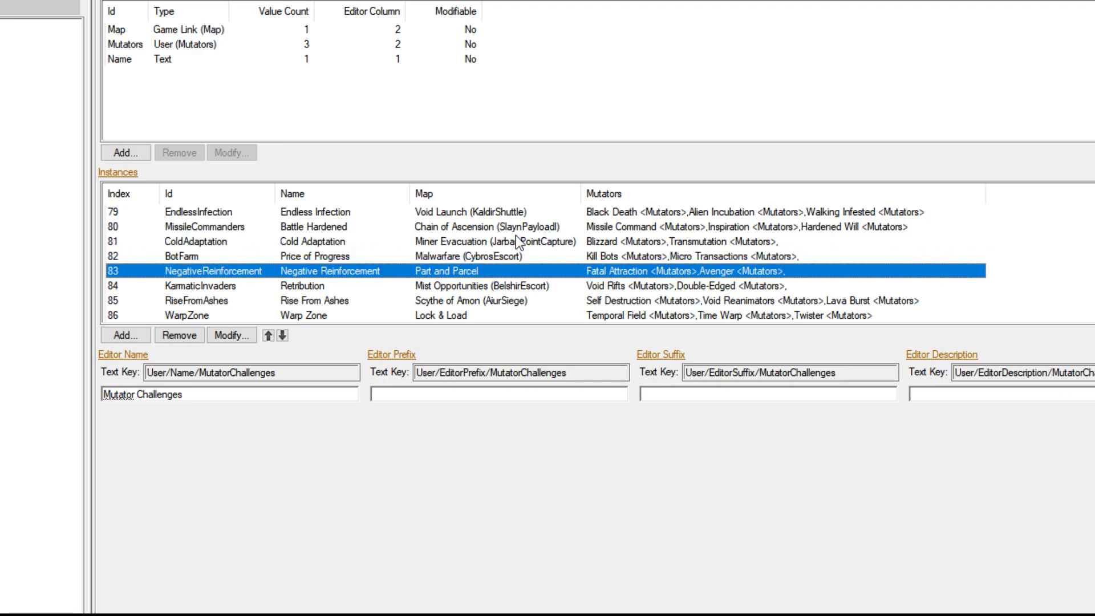
pyautogui.click(200, 285)
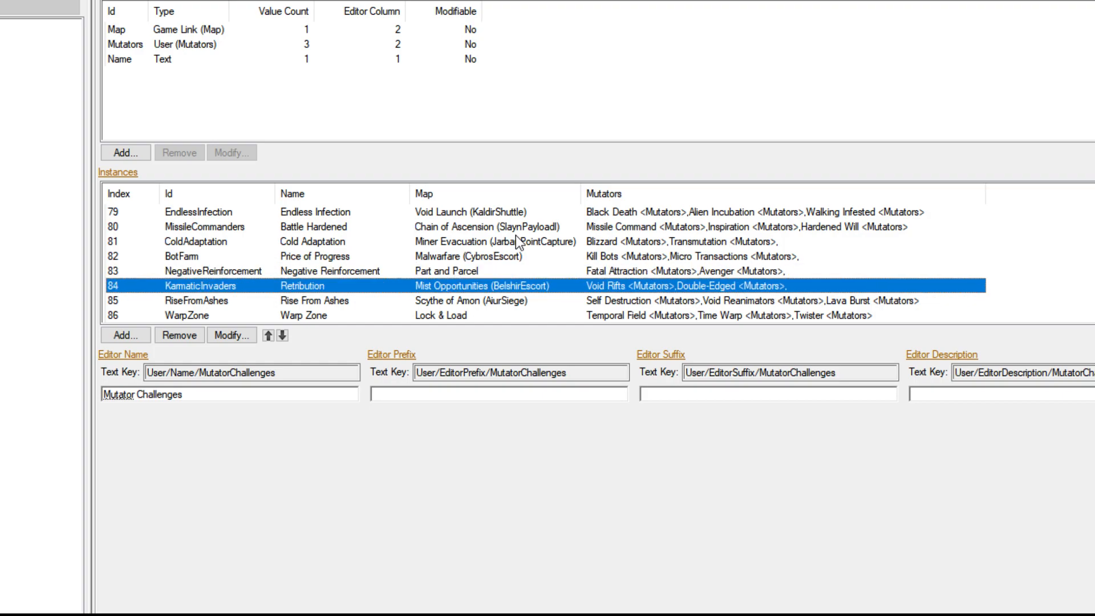
# Scroll the Instances list down toward row 85, Rise From Ashes.
pyautogui.scroll(-3)
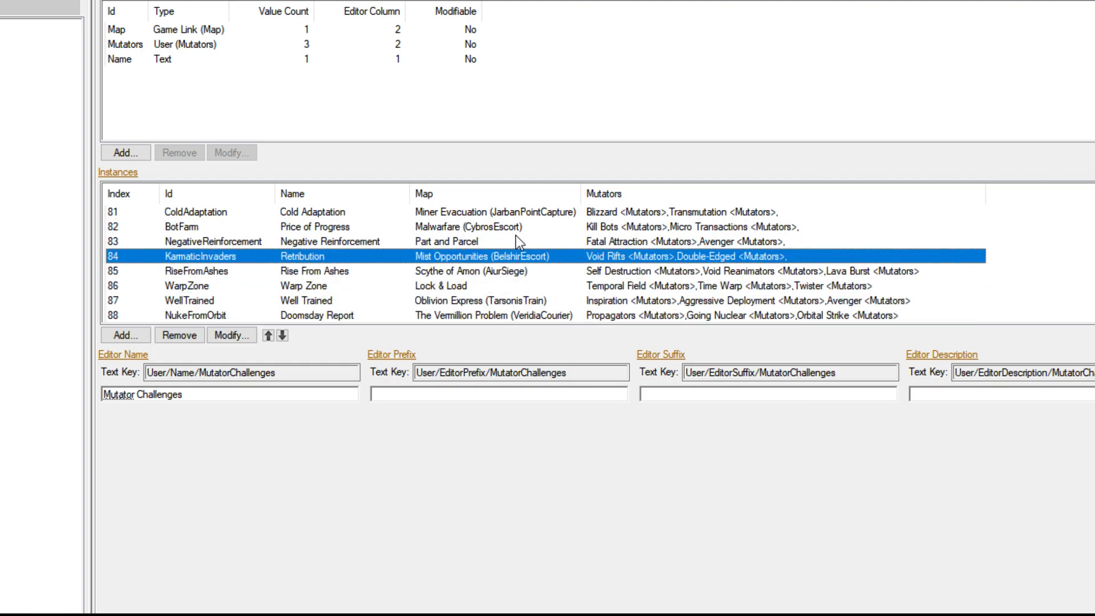
pyautogui.moveTo(712, 266)
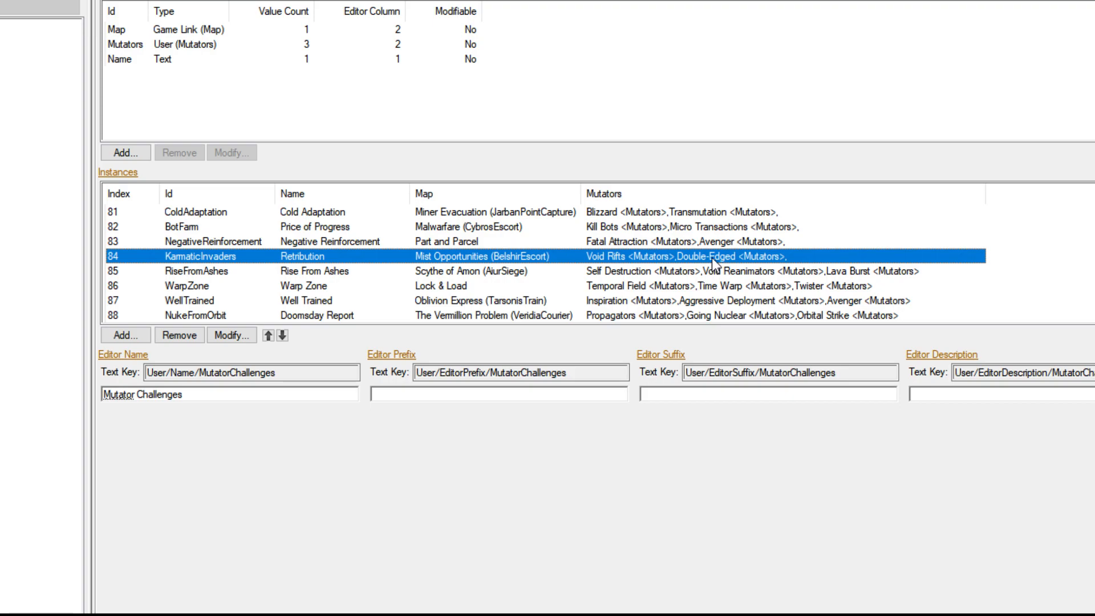
pyautogui.moveTo(654, 274)
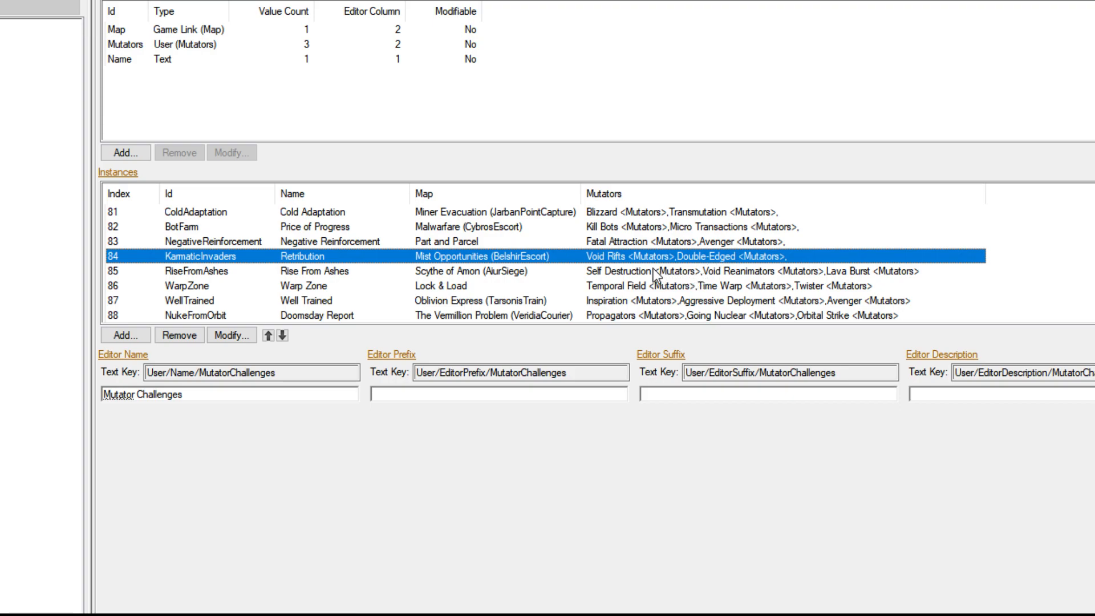
pyautogui.moveTo(707, 273)
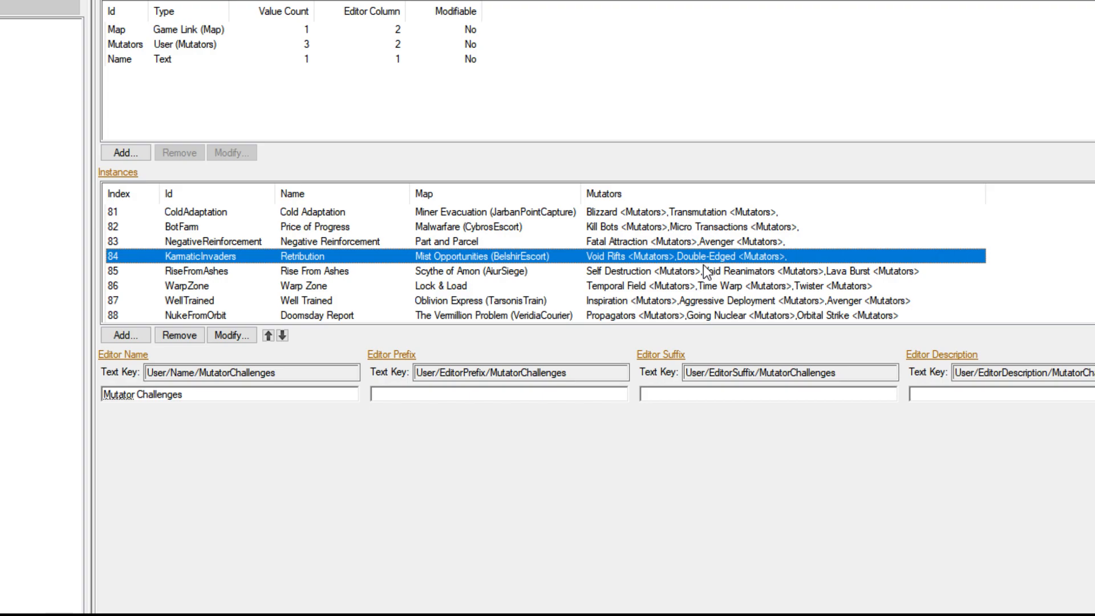
pyautogui.moveTo(726, 273)
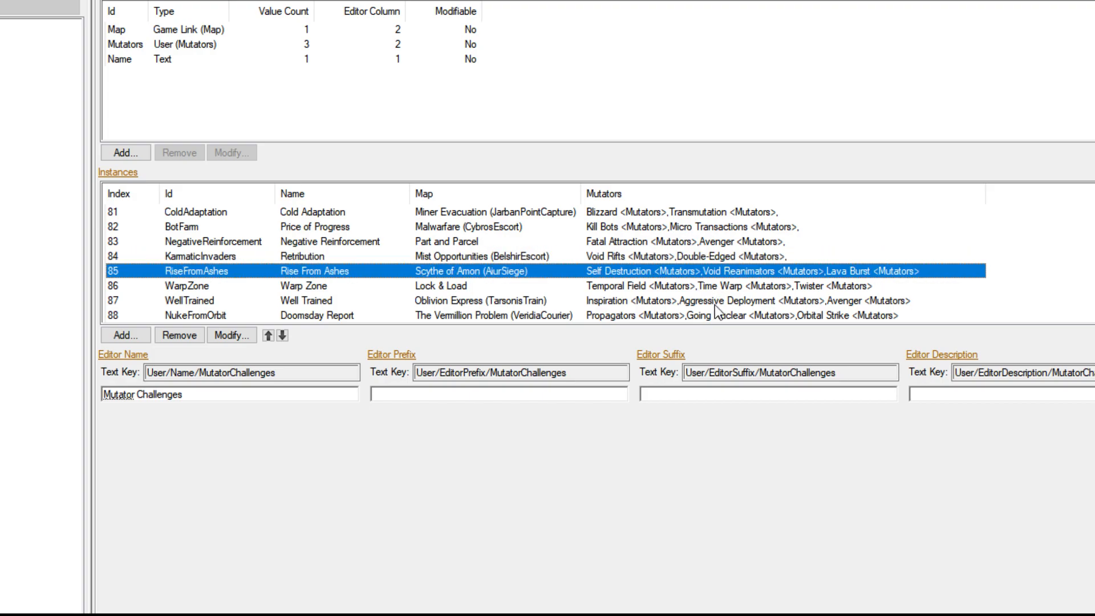
# Scroll the Instances list down to show rows 86–91, Warp Zone through Overclocked.
pyautogui.scroll(-3)
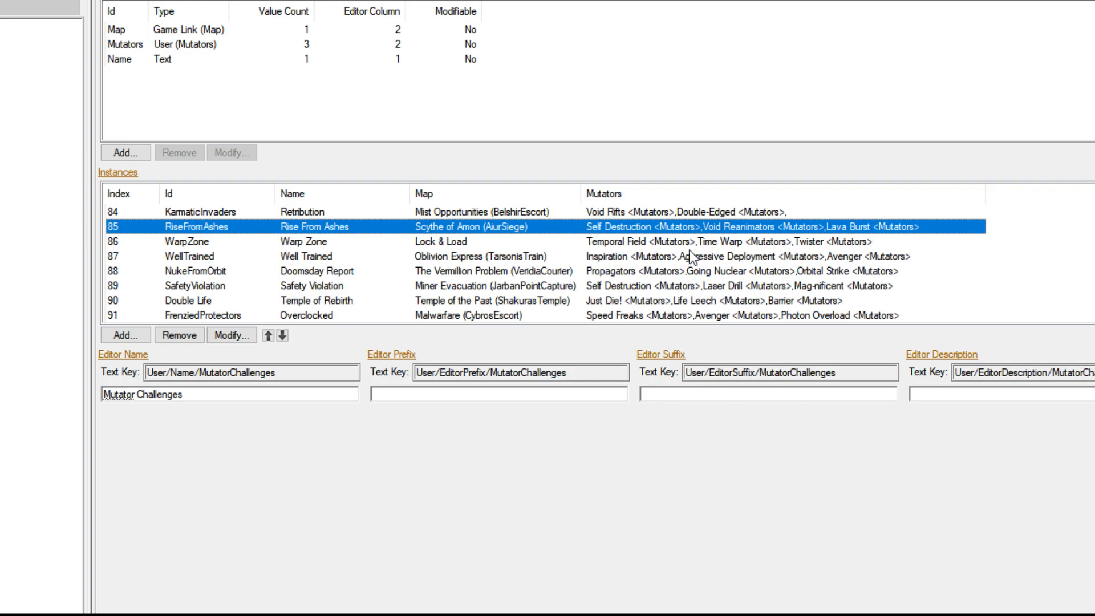
pyautogui.moveTo(520, 428)
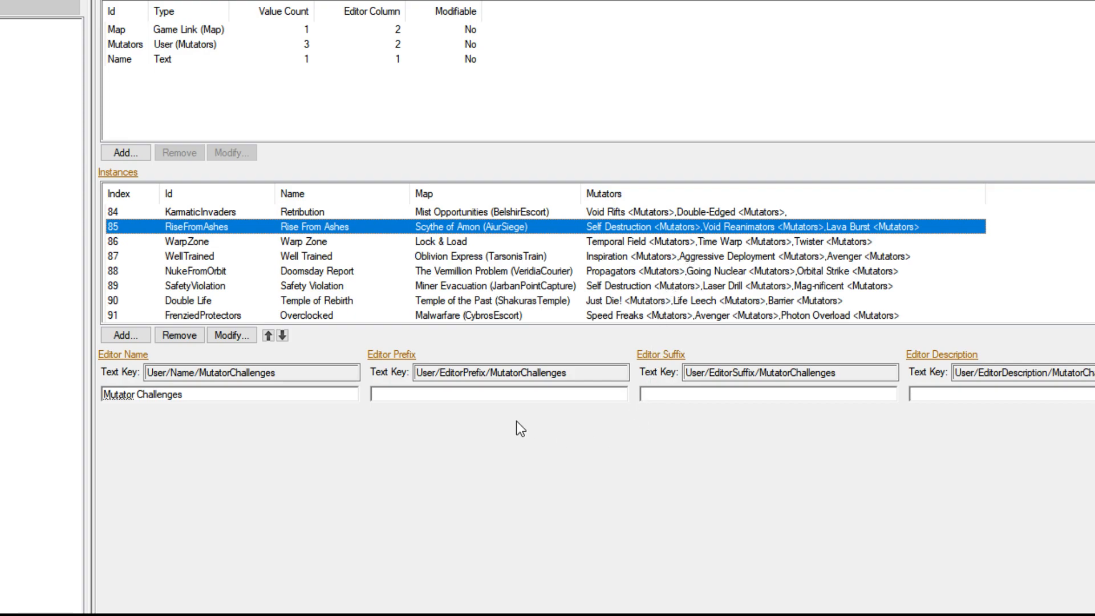
pyautogui.moveTo(551, 417)
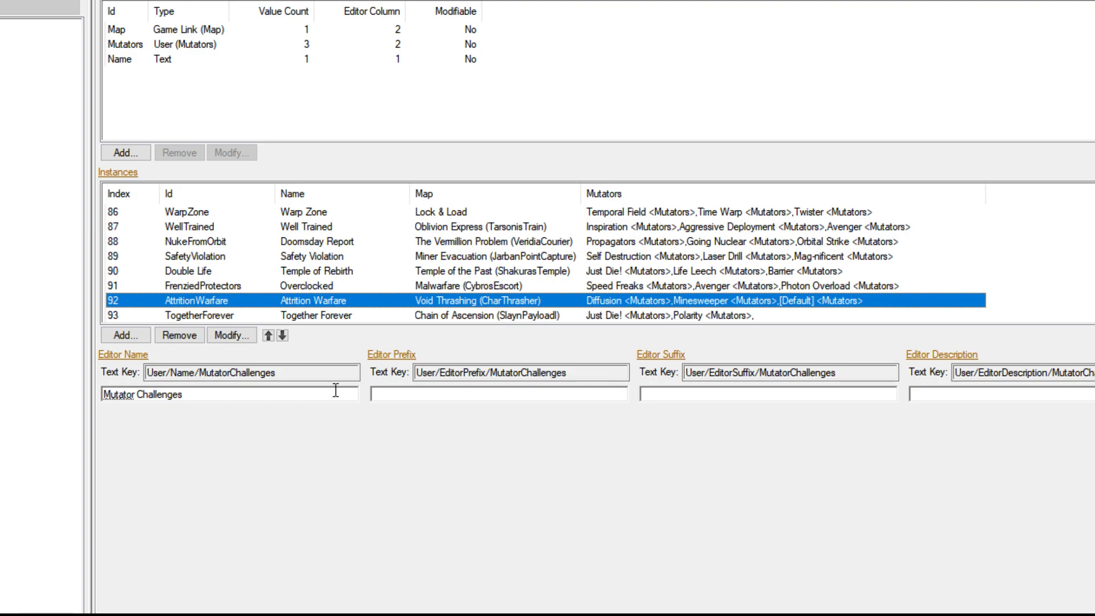
pyautogui.moveTo(820, 314)
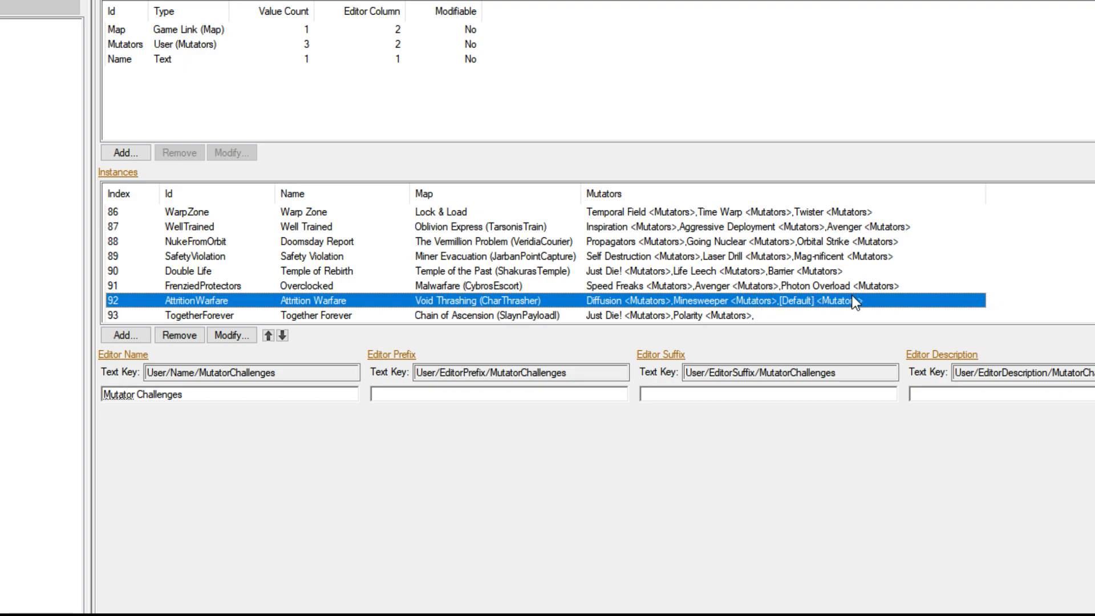
pyautogui.moveTo(824, 321)
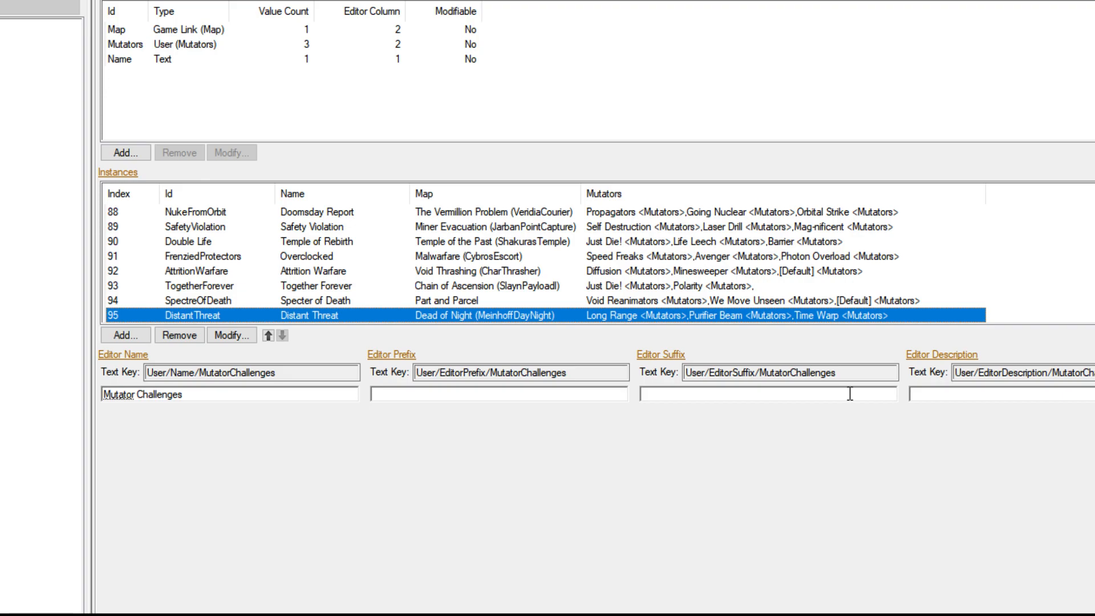
# Inspect Specter of Death on Part and Parcel, then scroll the list back up.
pyautogui.click(196, 301)
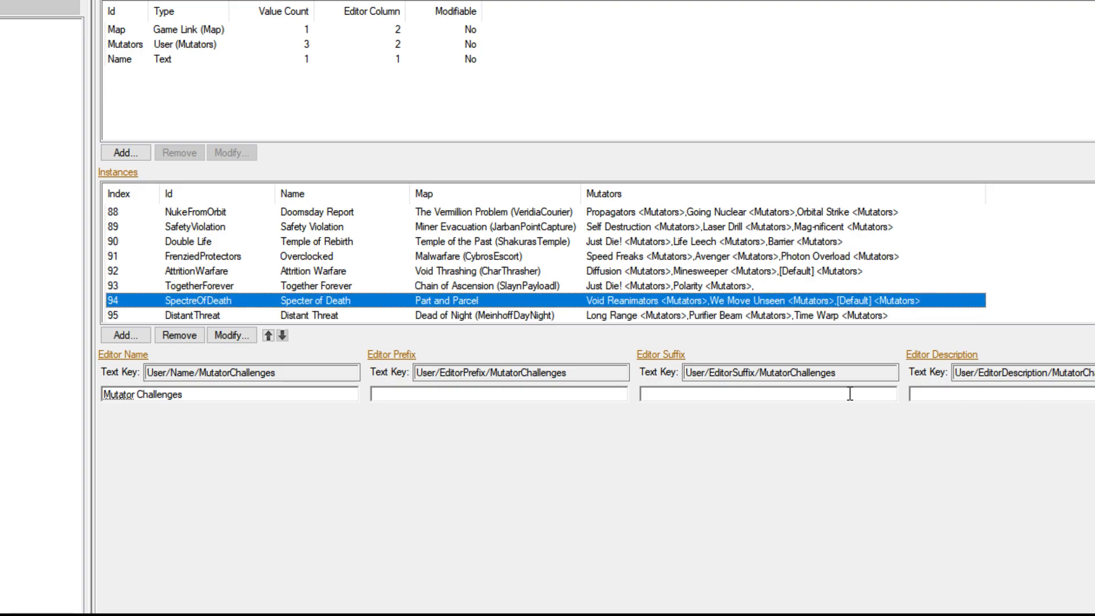
pyautogui.scroll(3)
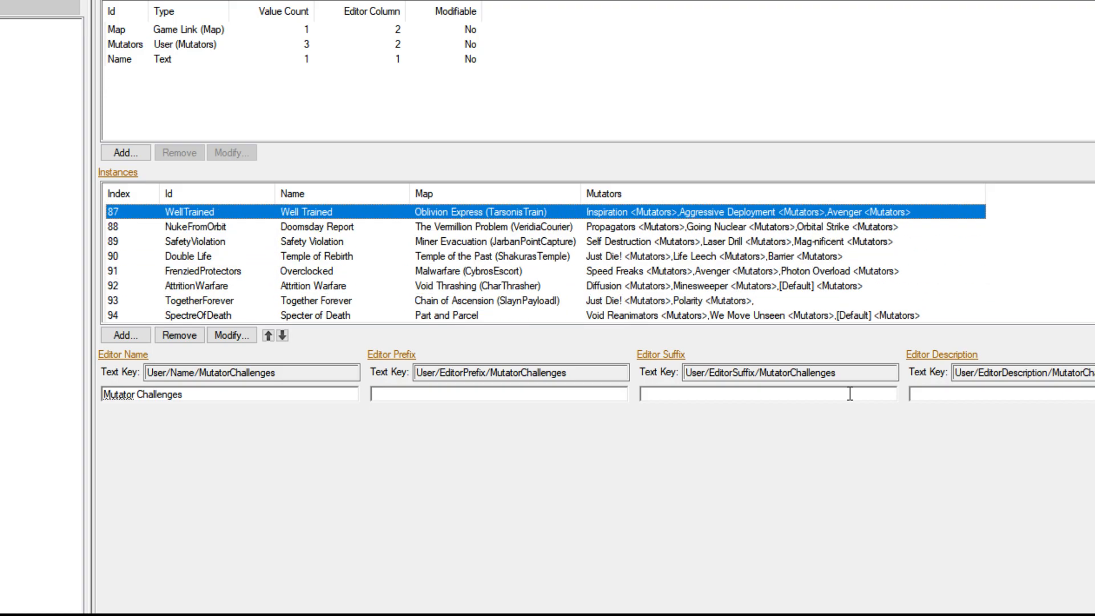